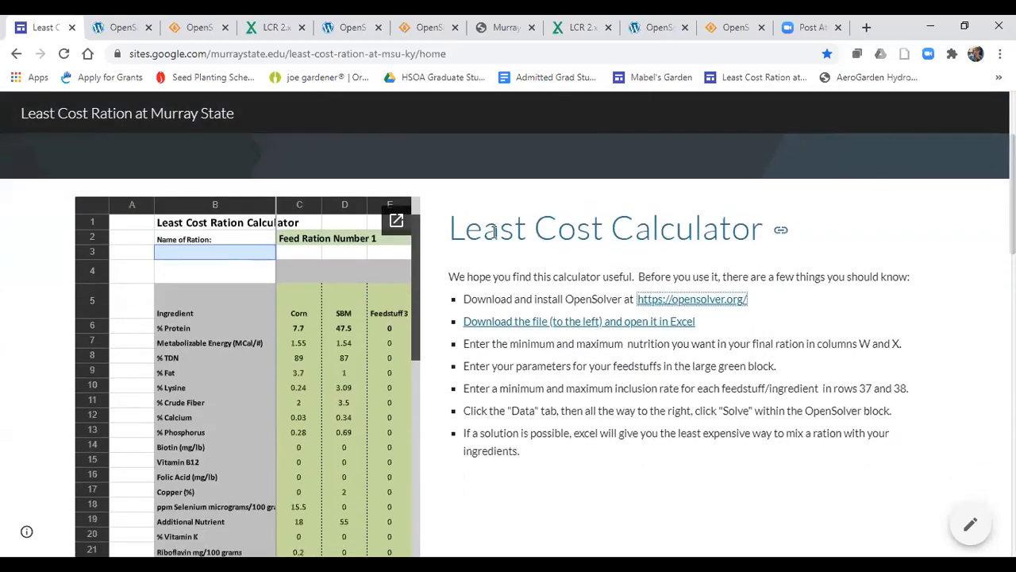
pyautogui.moveTo(352, 298)
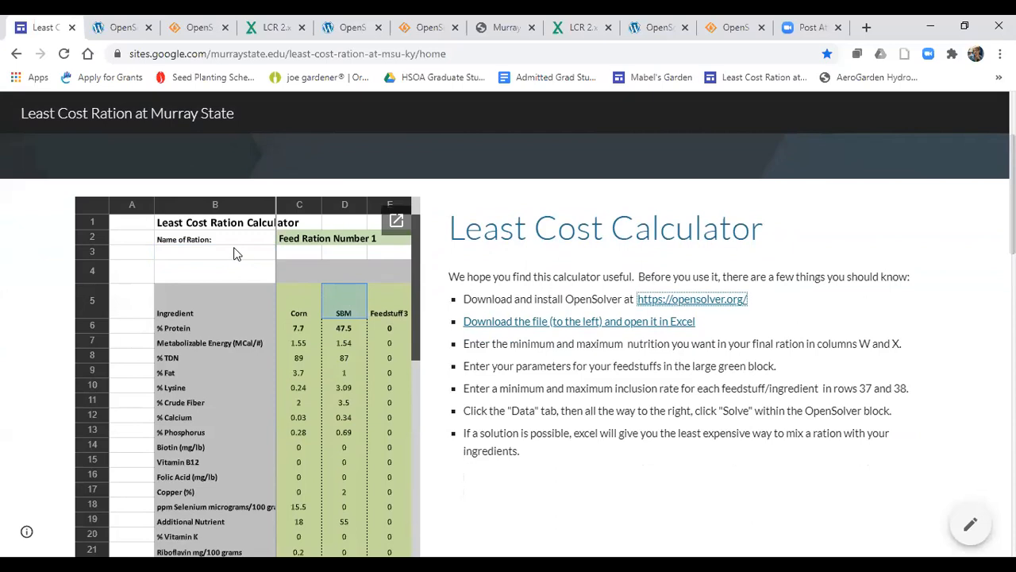
# View the LCR 2.xlsx spreadsheet in Google Drive, then return to the Least Cost Ration site.
pyautogui.click(396, 221)
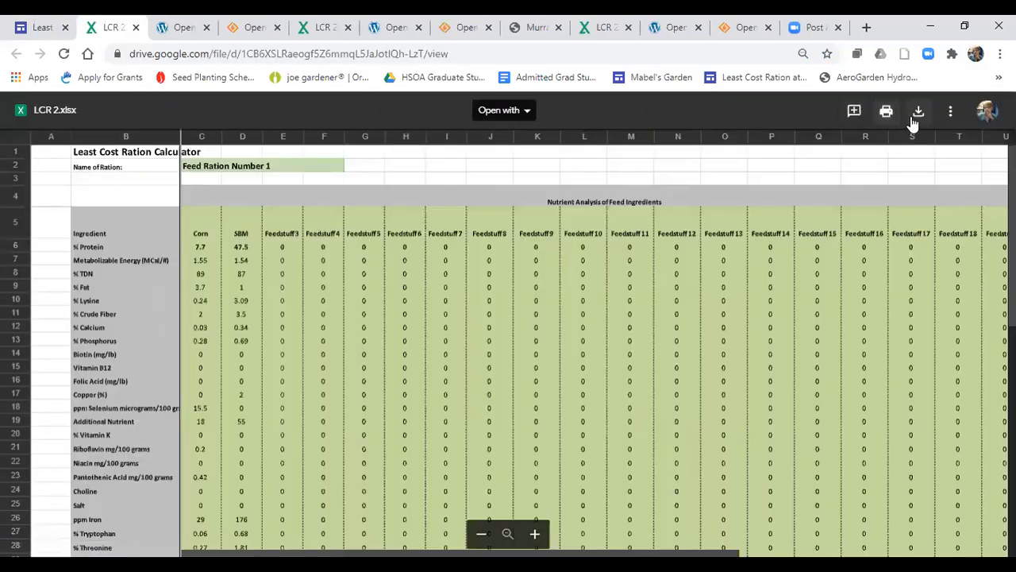
pyautogui.moveTo(918, 111)
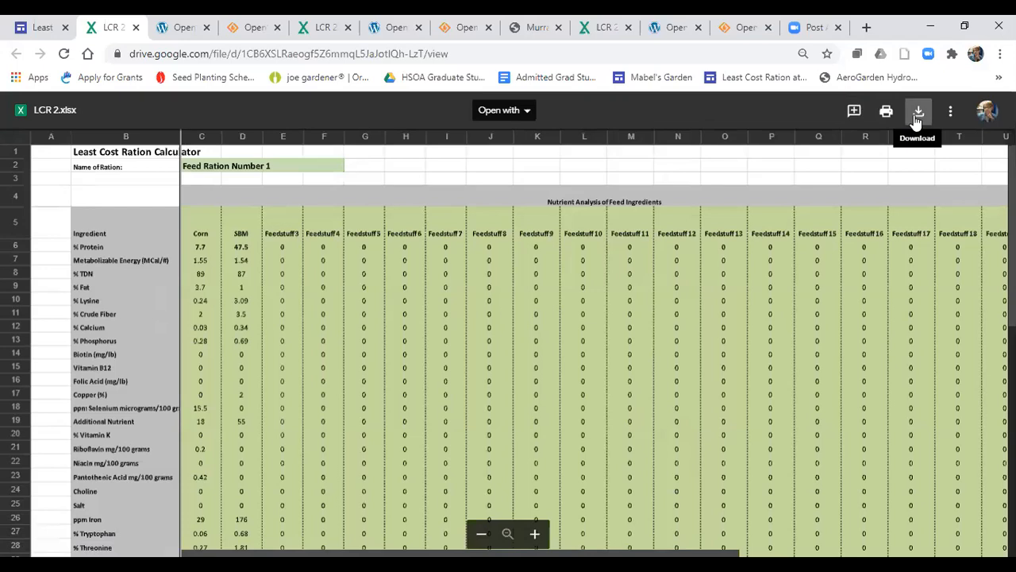
pyautogui.moveTo(886, 111)
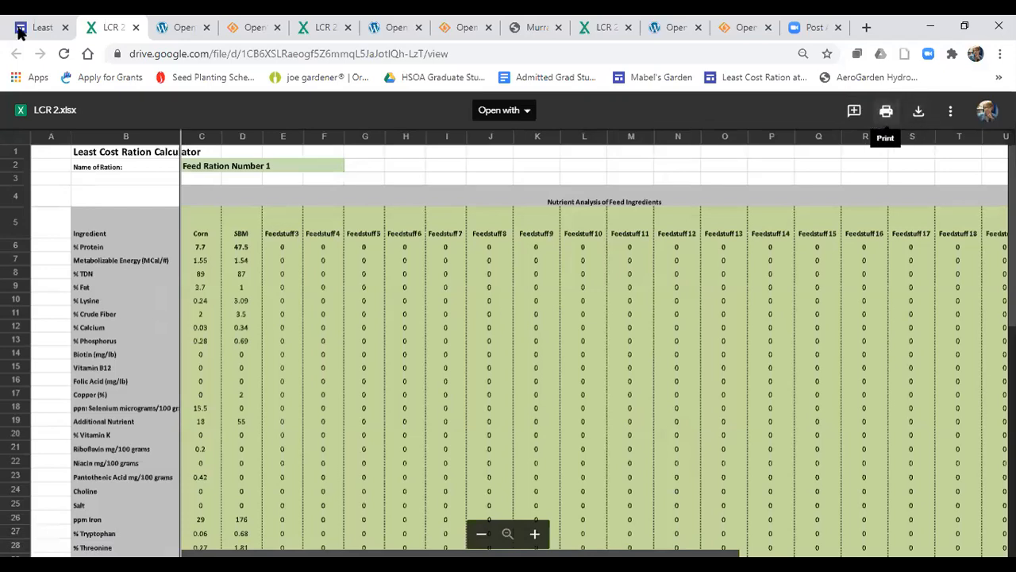
pyautogui.click(40, 27)
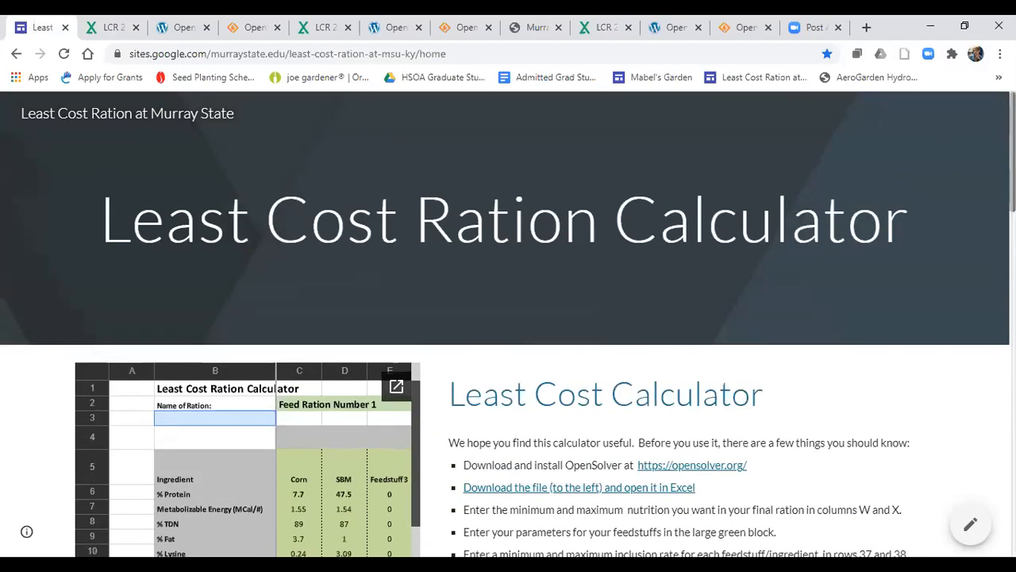
pyautogui.scroll(-3)
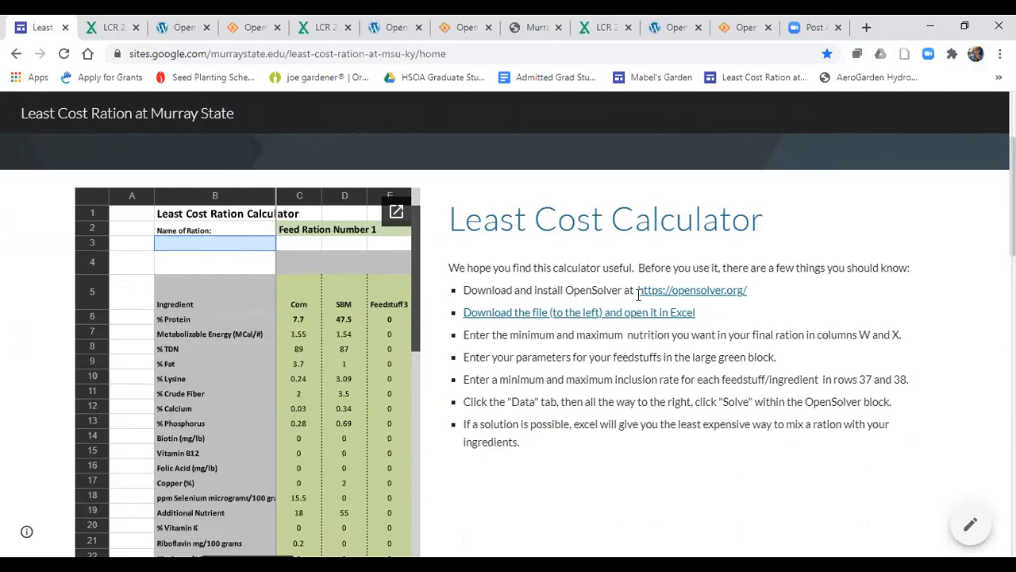
# Go to opensolver.org and find the OpenSolver 2.9.0 stable release download link.
pyautogui.click(691, 289)
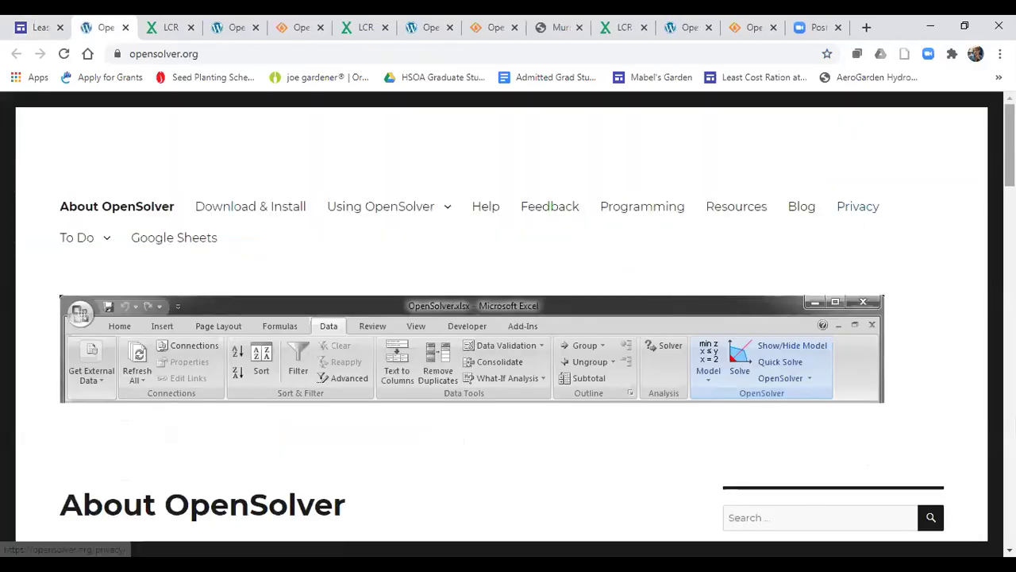
pyautogui.scroll(-3)
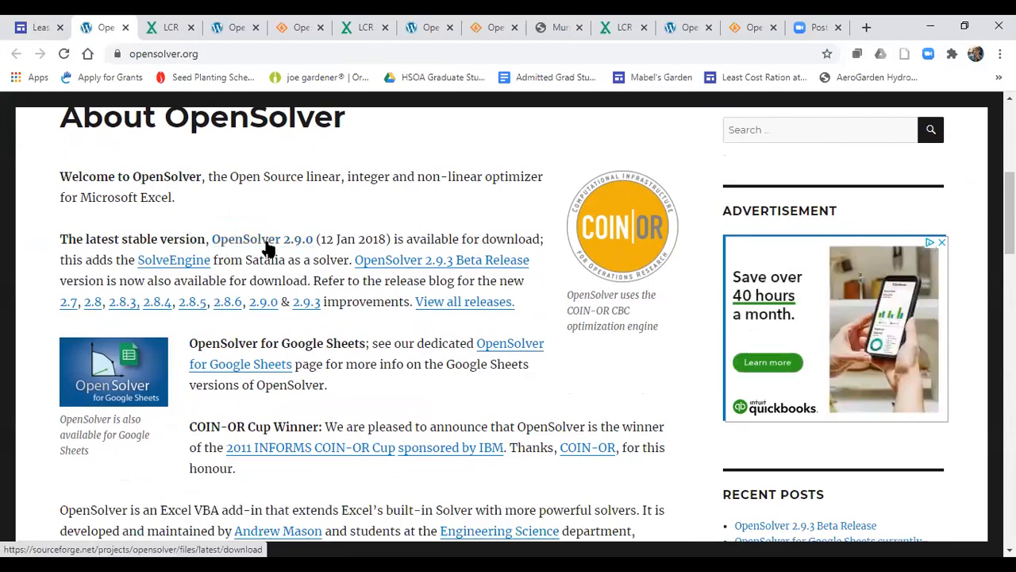
pyautogui.moveTo(308, 248)
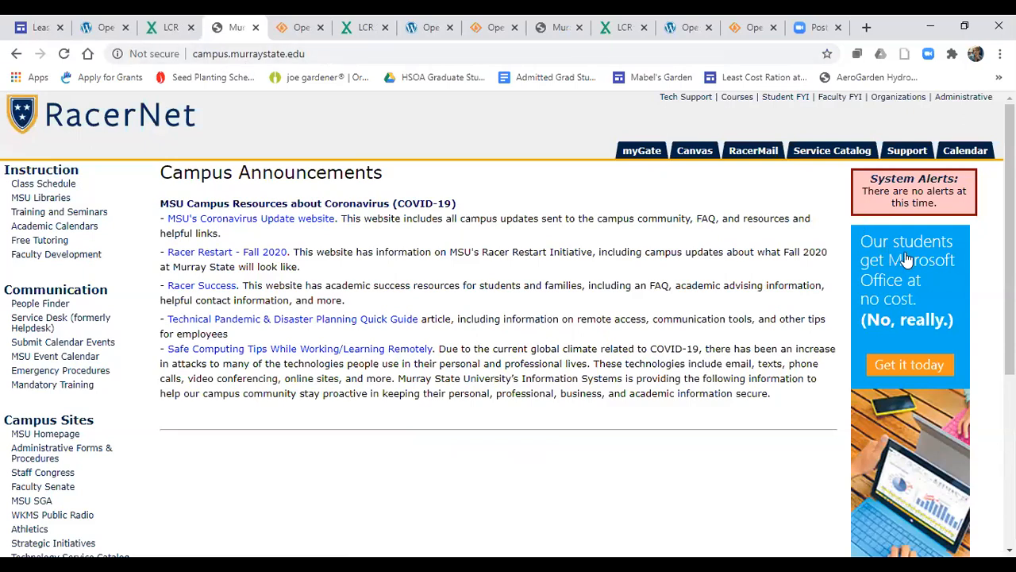
# Scroll the RacerNet announcements to the free Microsoft Office 'Get it today' banner.
pyautogui.scroll(-3)
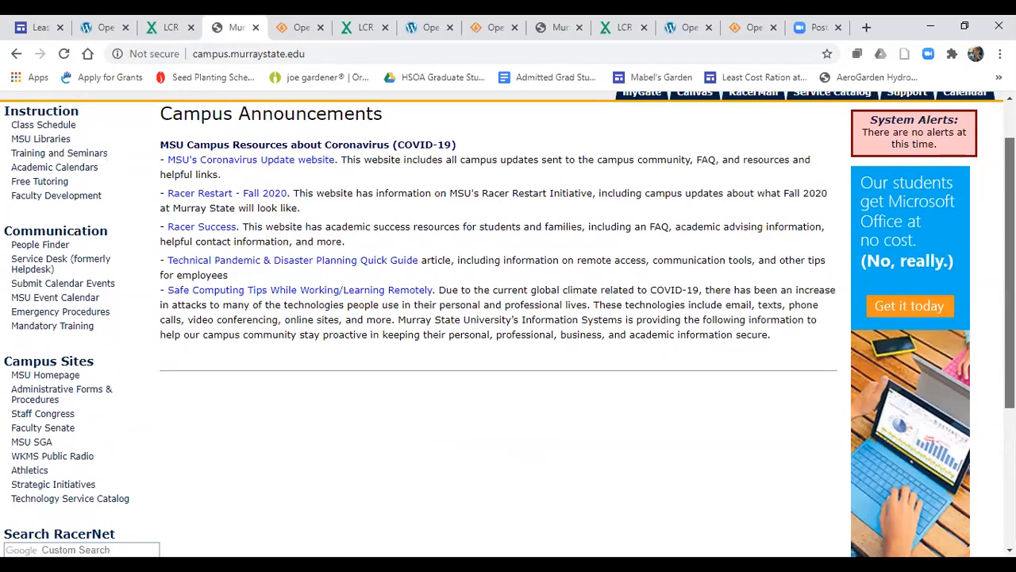
pyautogui.moveTo(909, 270)
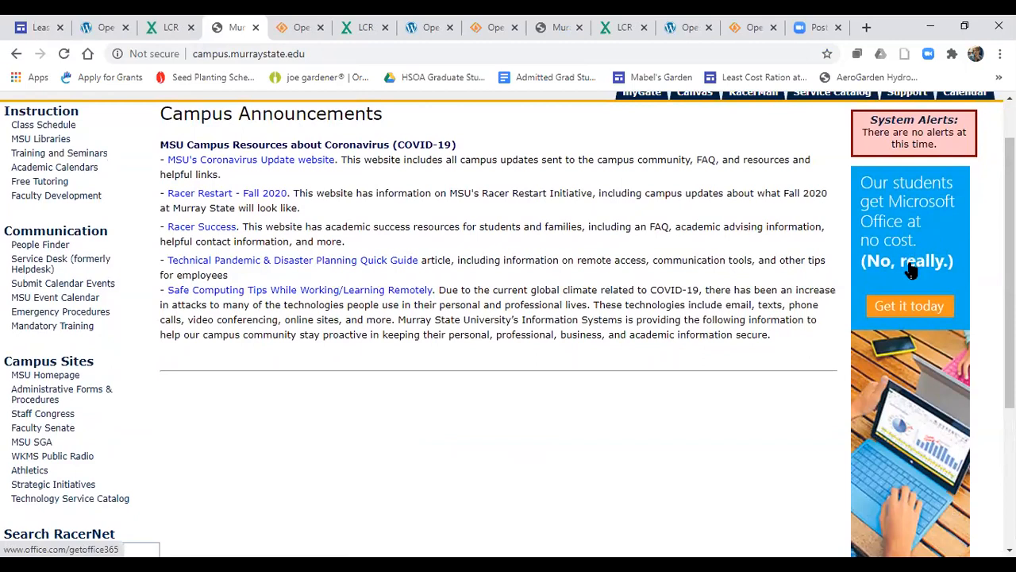
pyautogui.moveTo(910, 278)
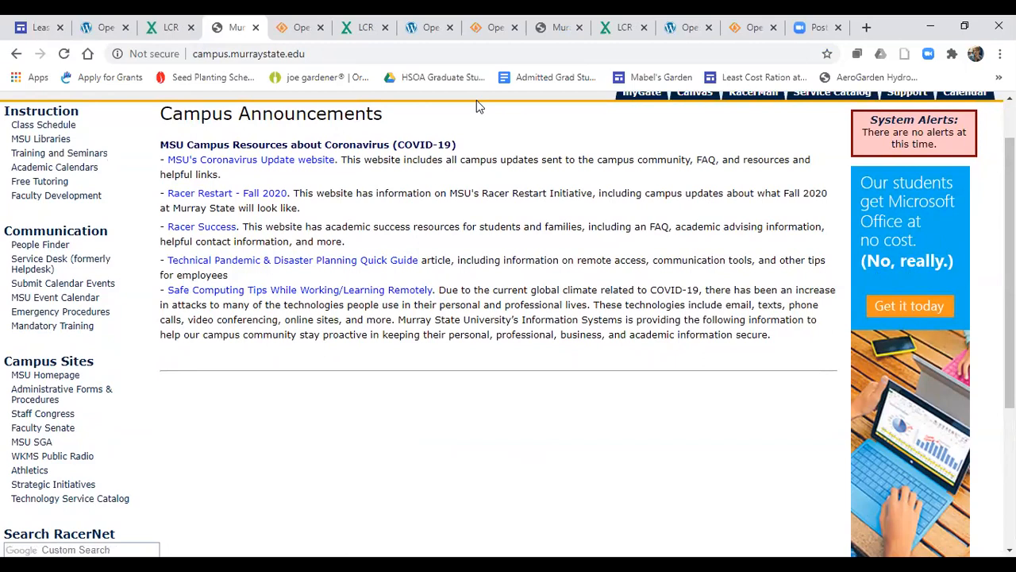
pyautogui.moveTo(494, 273)
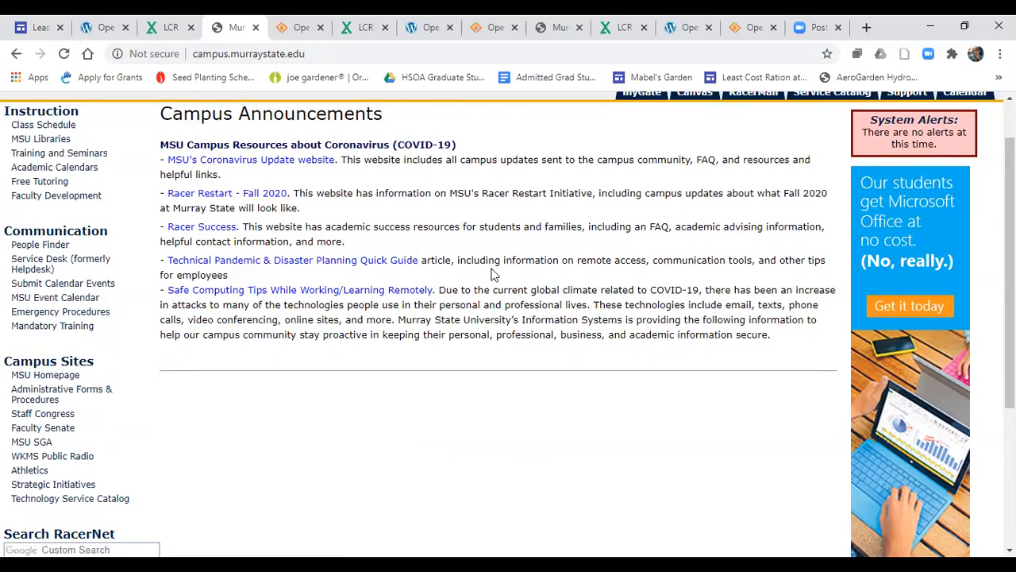
pyautogui.moveTo(524, 57)
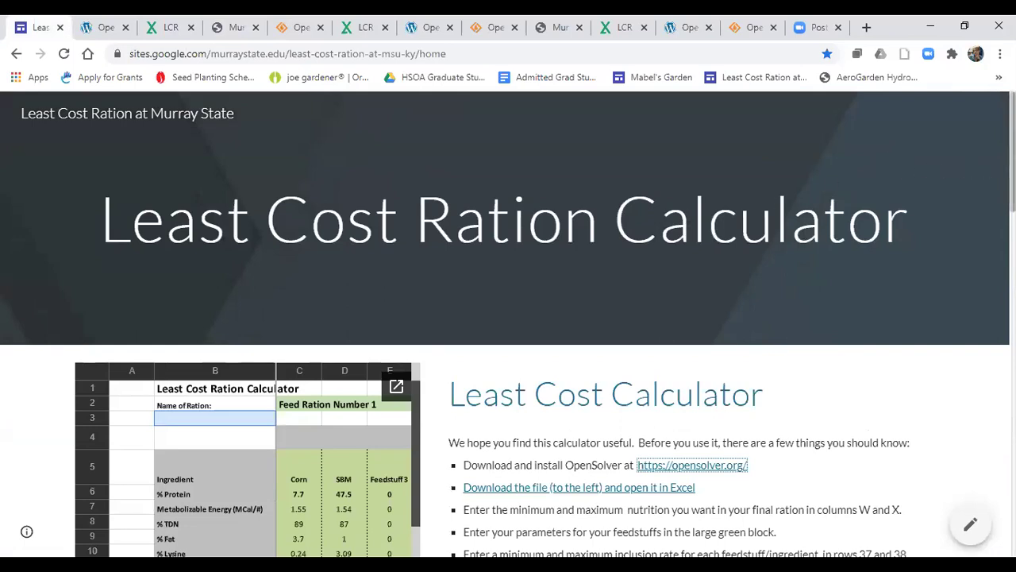
# Scroll the Least Cost Ration page down to the opensolver.org download instructions.
pyautogui.scroll(-3)
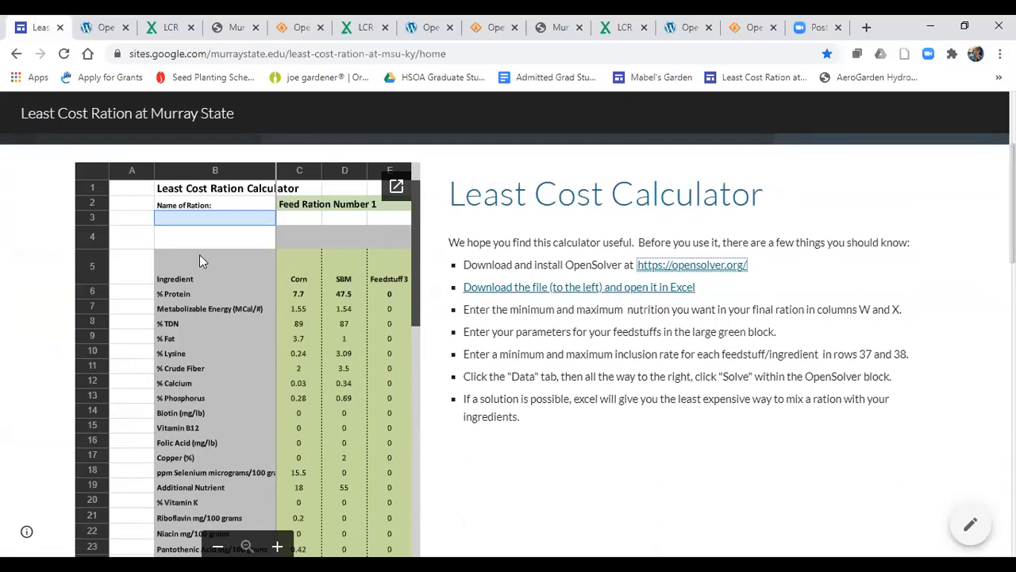
pyautogui.moveTo(289, 255)
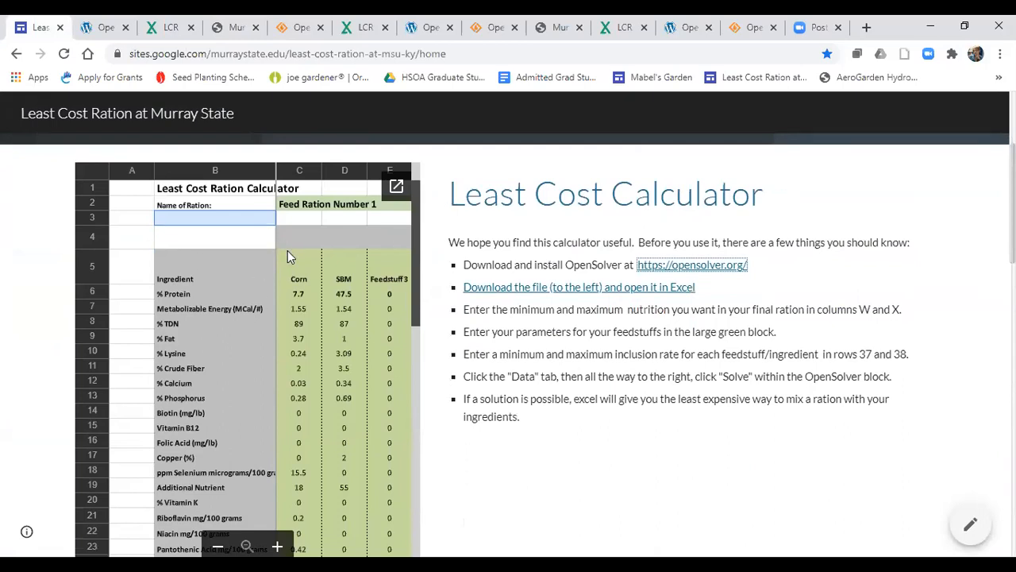
pyautogui.moveTo(740, 276)
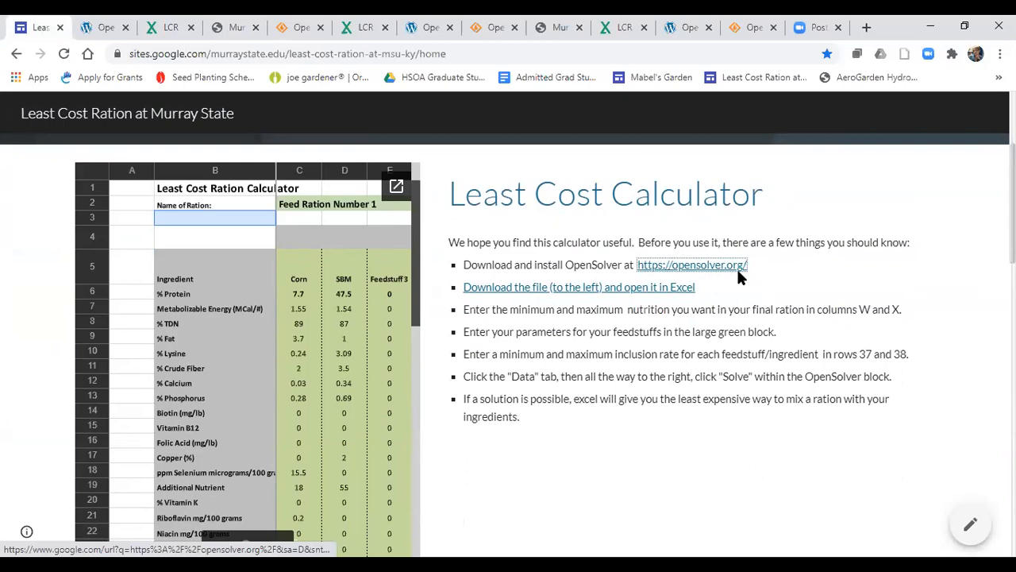
pyautogui.moveTo(740, 273)
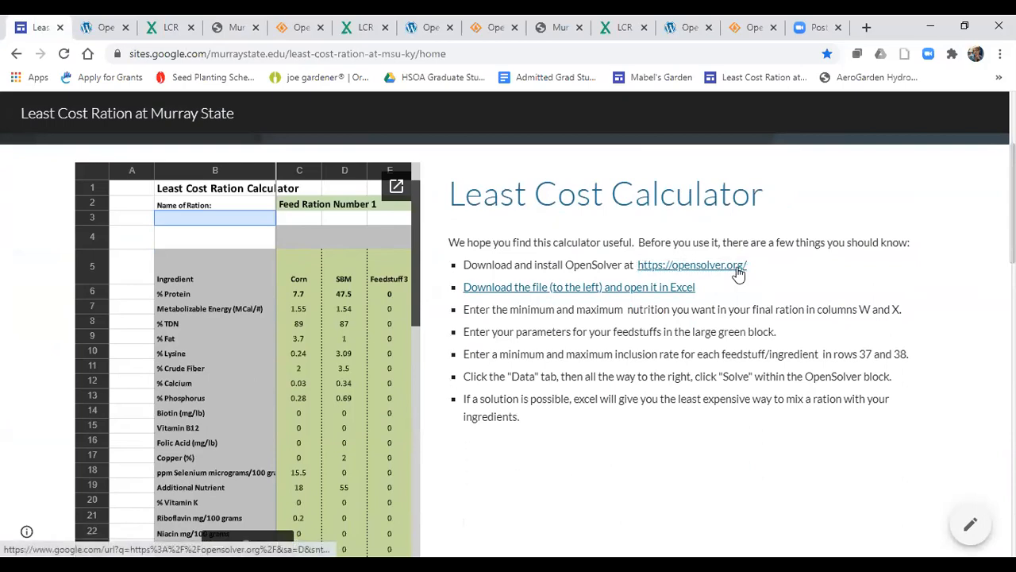